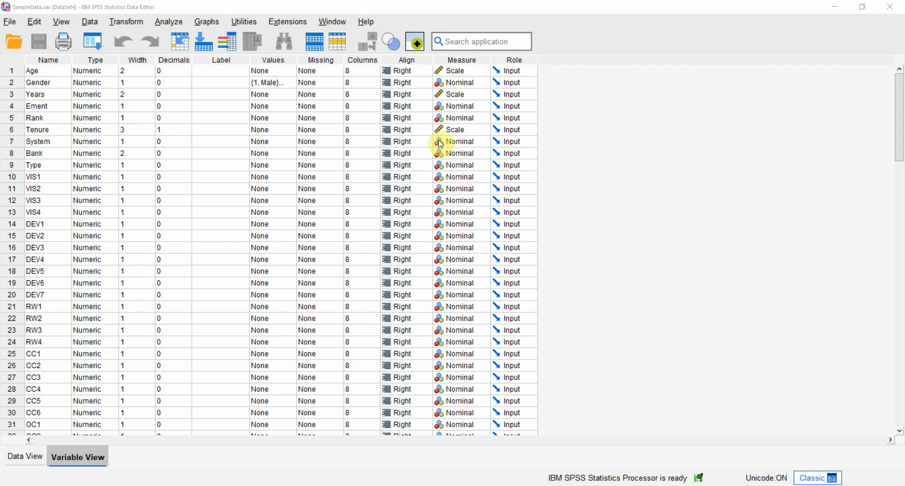
mouse_move(490, 162)
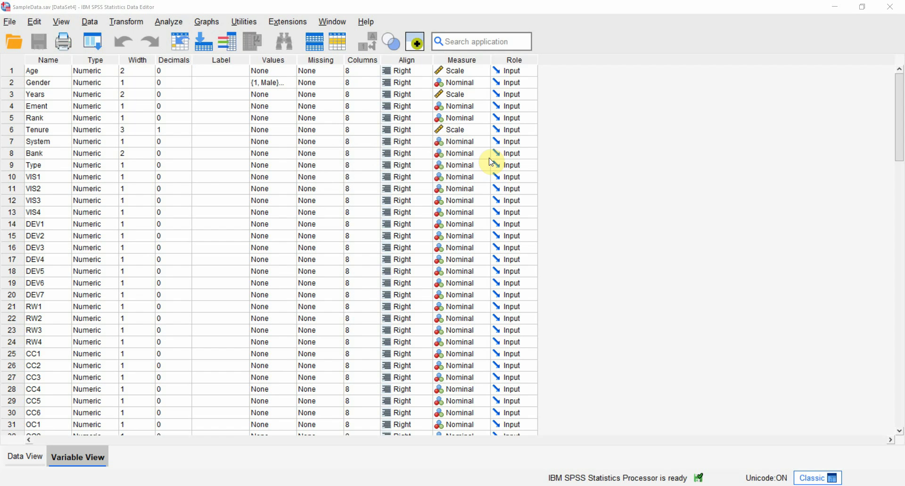
mouse_move(899, 136)
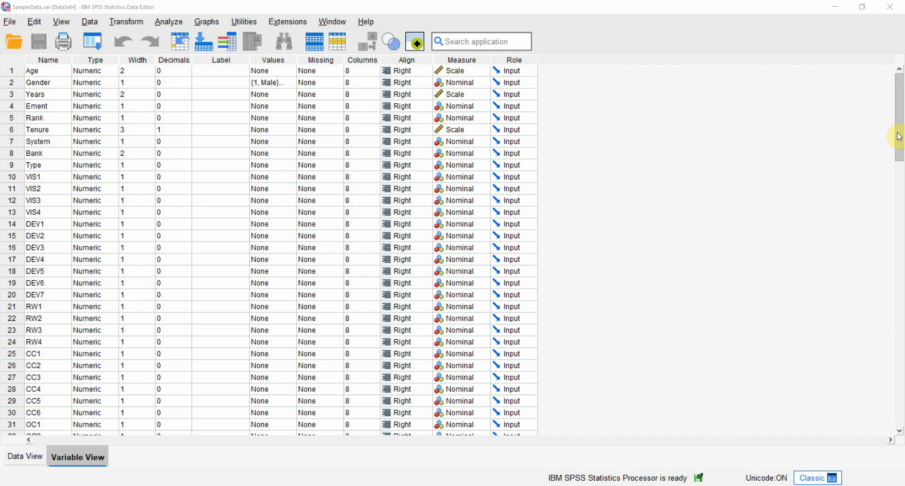
Locate OC and CC in Variable View and bring up the Analyze menu.
scroll(down, 3)
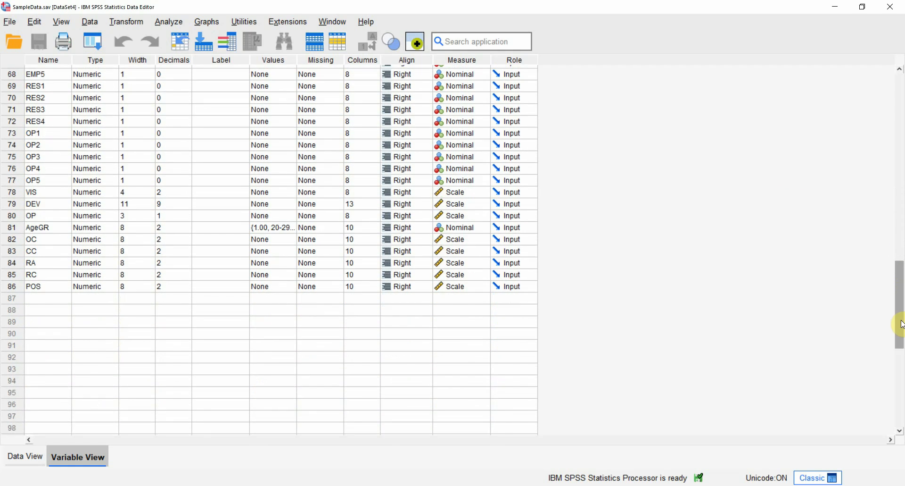
click(168, 21)
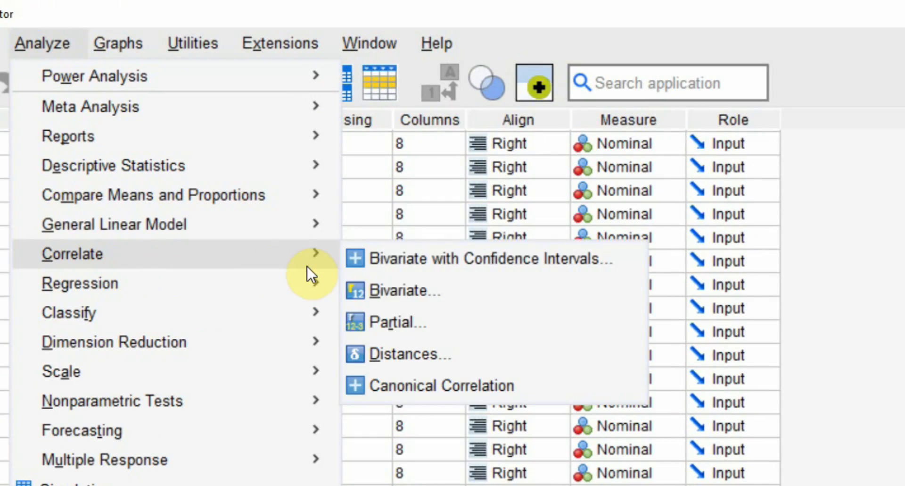
Run a bivariate Pearson correlation of OC with CC, giving r = .608, N = 340.
click(404, 290)
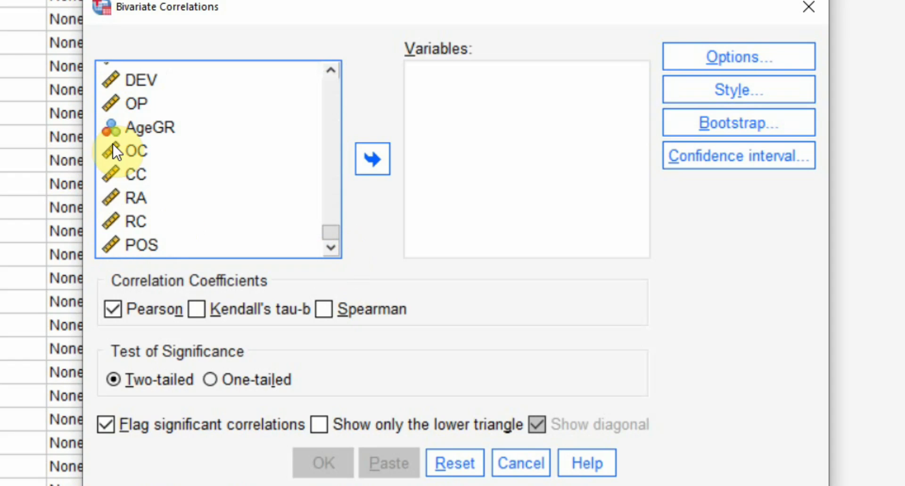
click(371, 159)
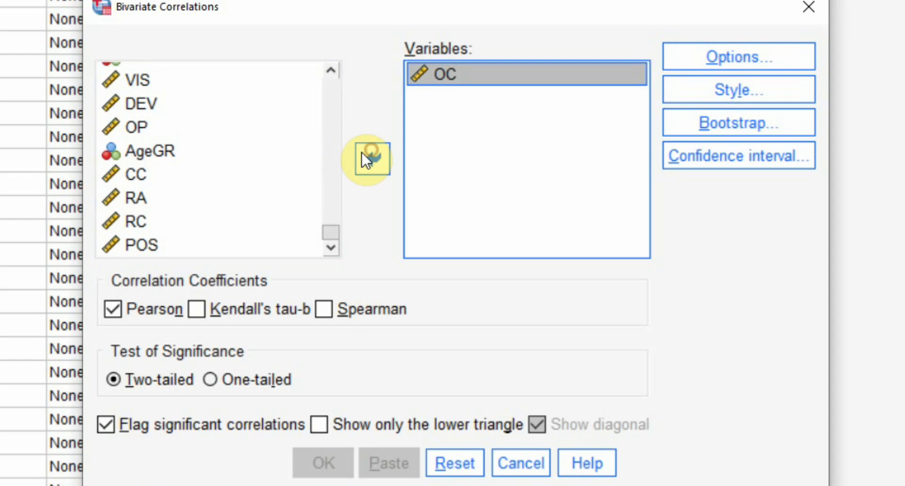
click(370, 158)
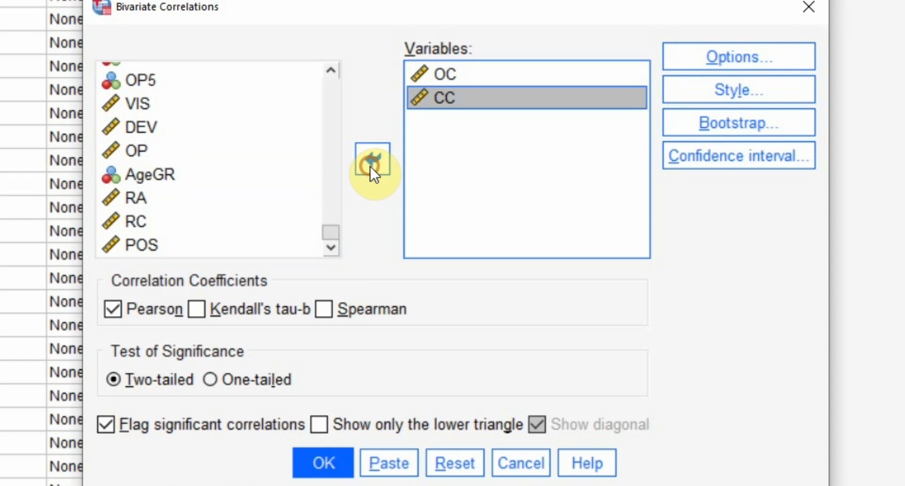
click(322, 463)
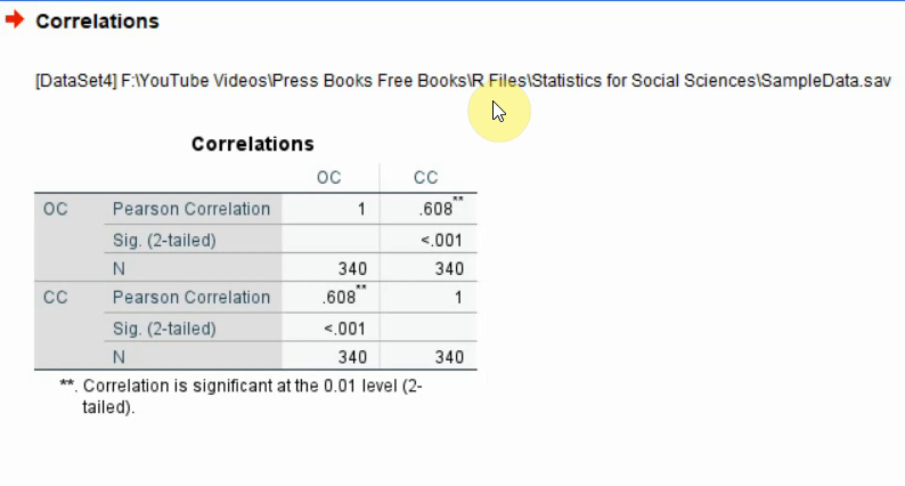
mouse_move(564, 224)
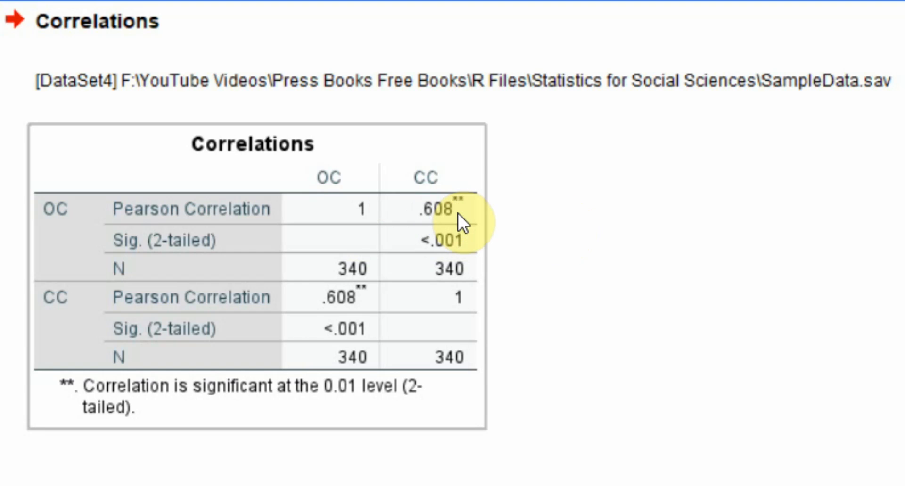
mouse_move(471, 191)
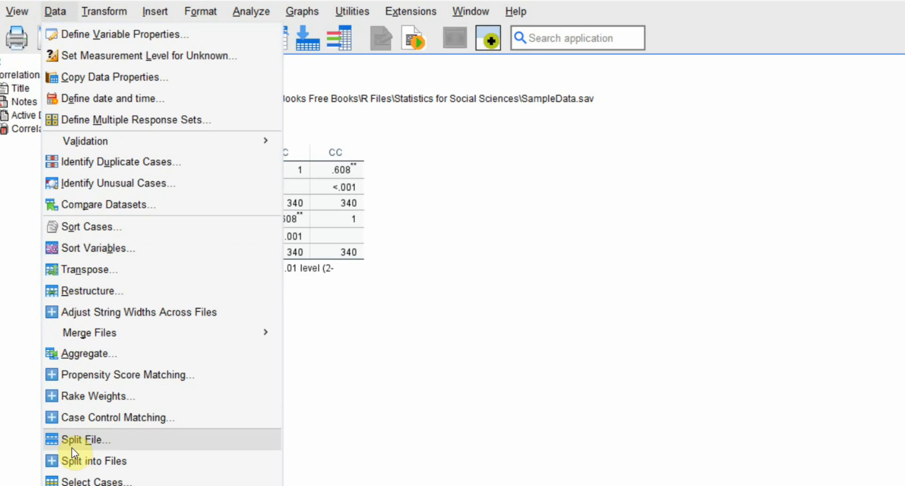
mouse_move(84, 447)
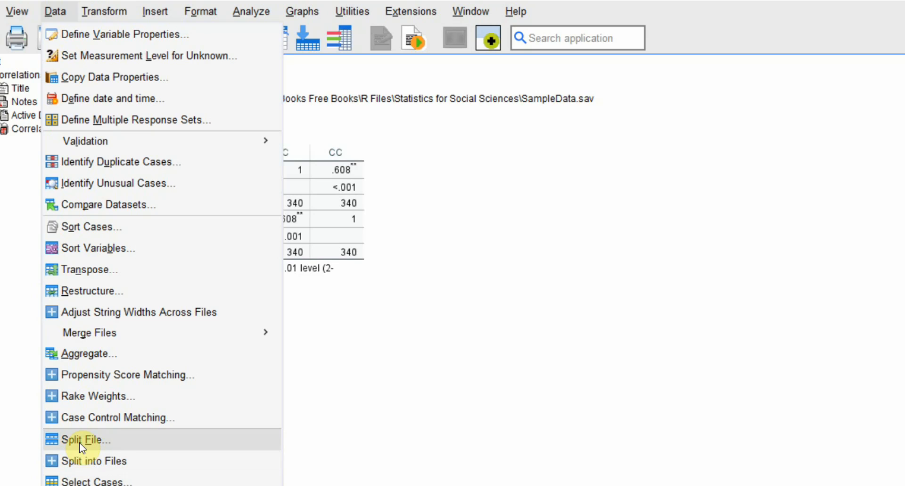
Split the file by Gender using Compare groups.
click(85, 441)
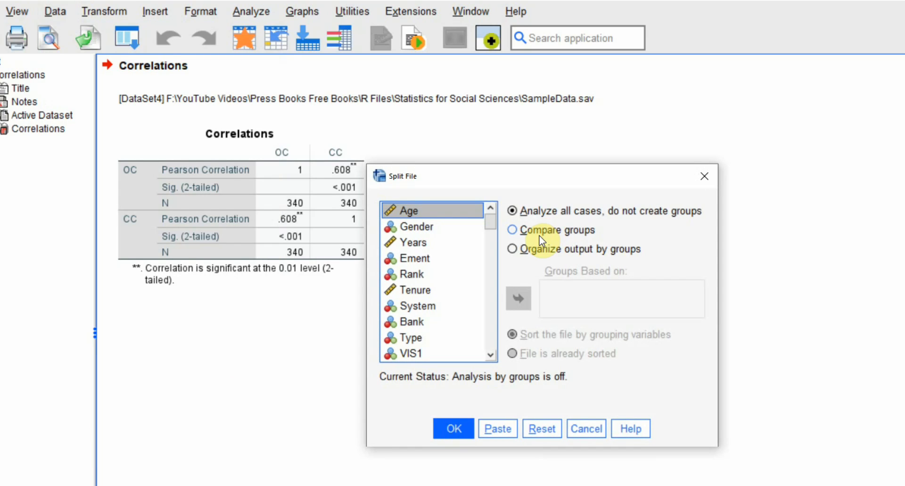
click(511, 230)
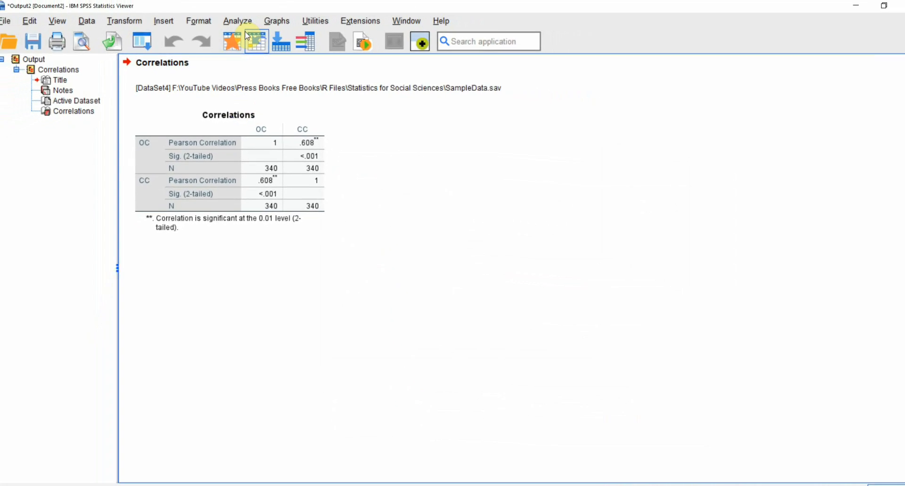
Rerun the OC–CC bivariate correlation to get male r = .603 (N 288) and female r = .624 (N 52).
click(238, 21)
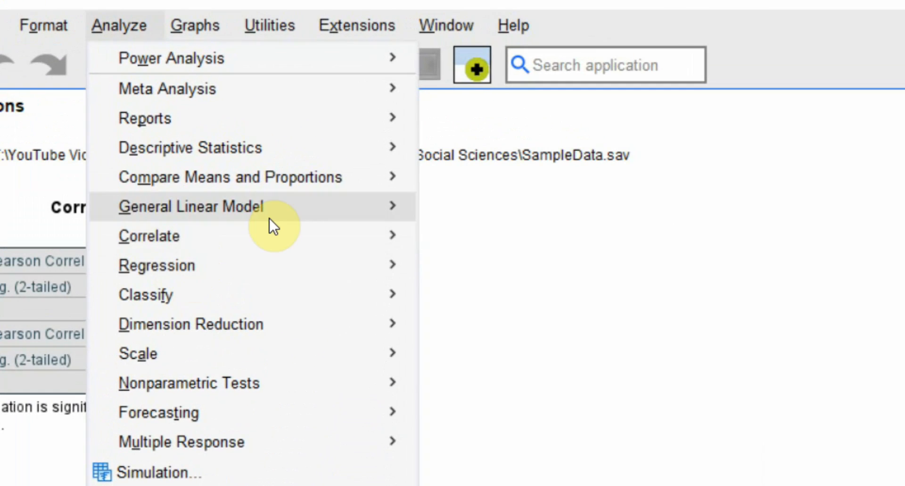
click(149, 235)
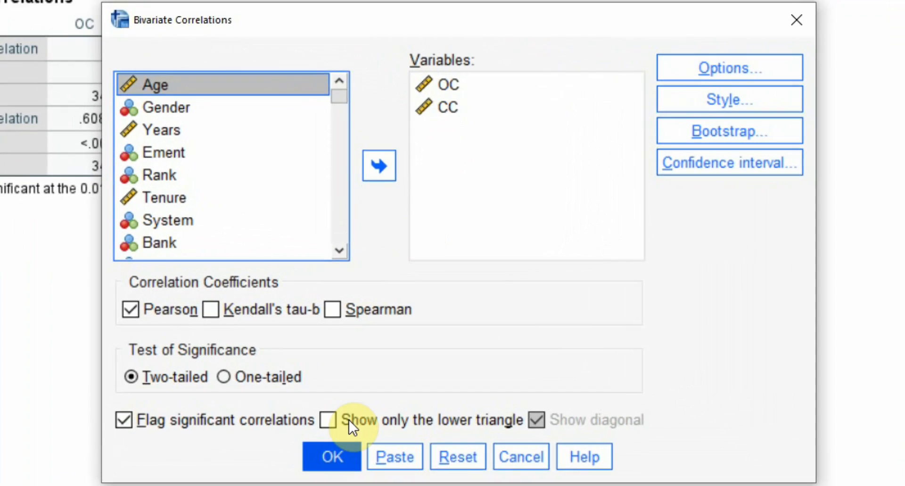
click(332, 457)
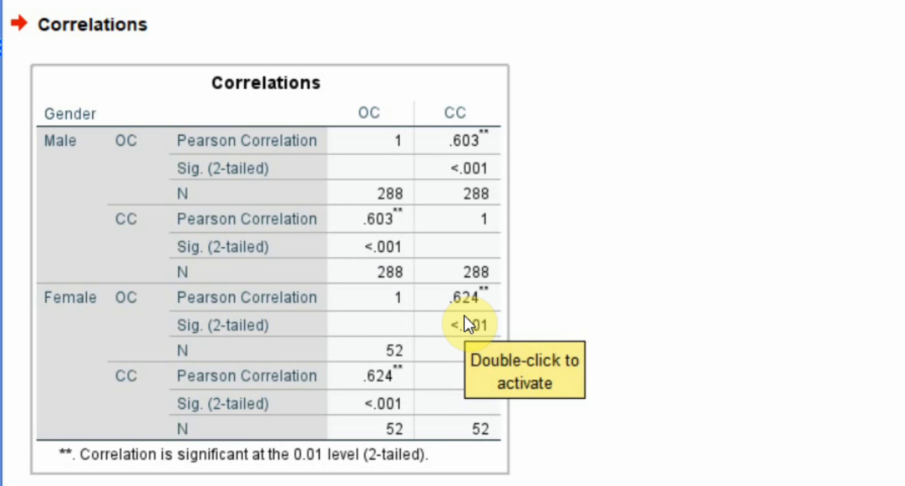
mouse_move(237, 188)
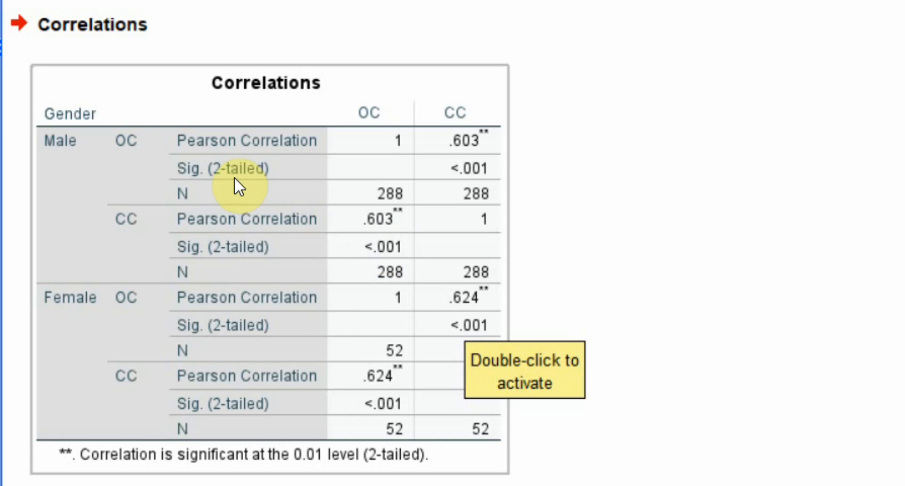
mouse_move(226, 300)
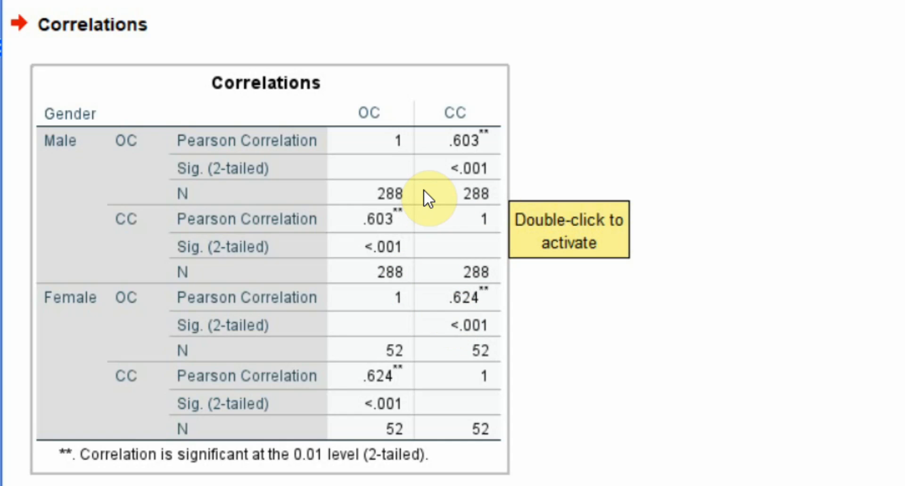
mouse_move(471, 142)
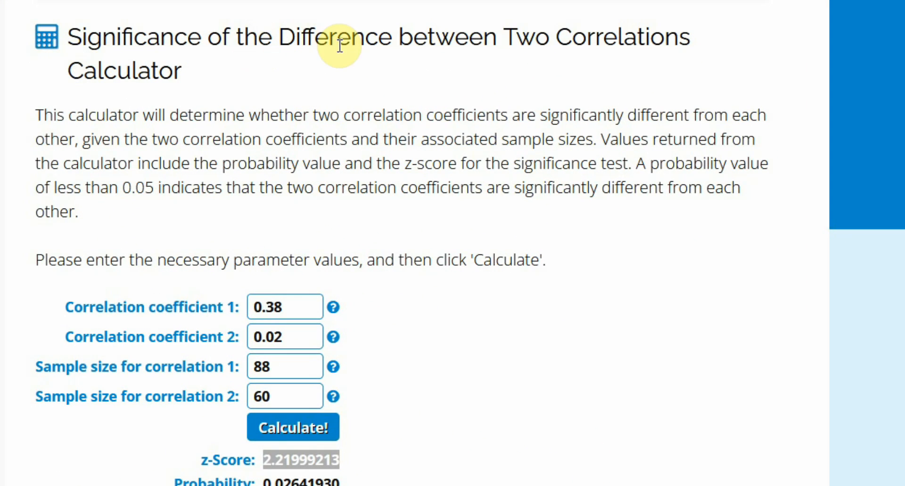
mouse_move(155, 98)
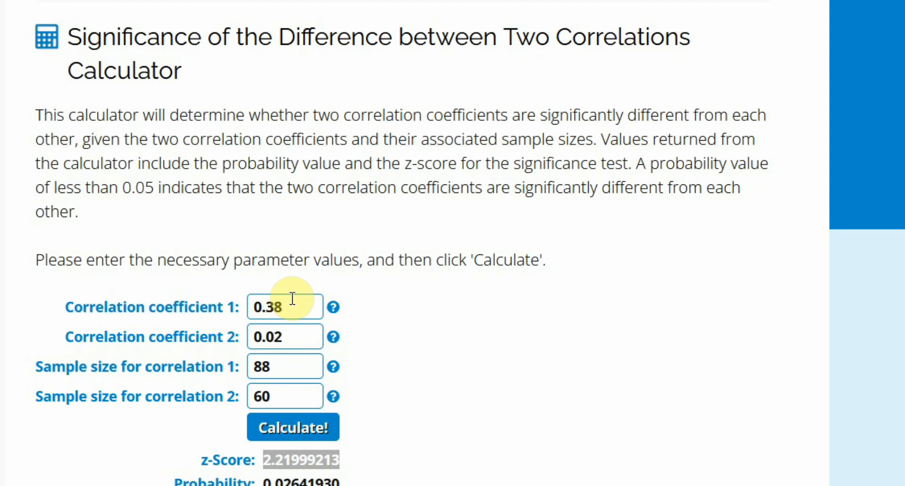
Select the first correlation coefficient field in the two-correlations calculator.
double_click(285, 306)
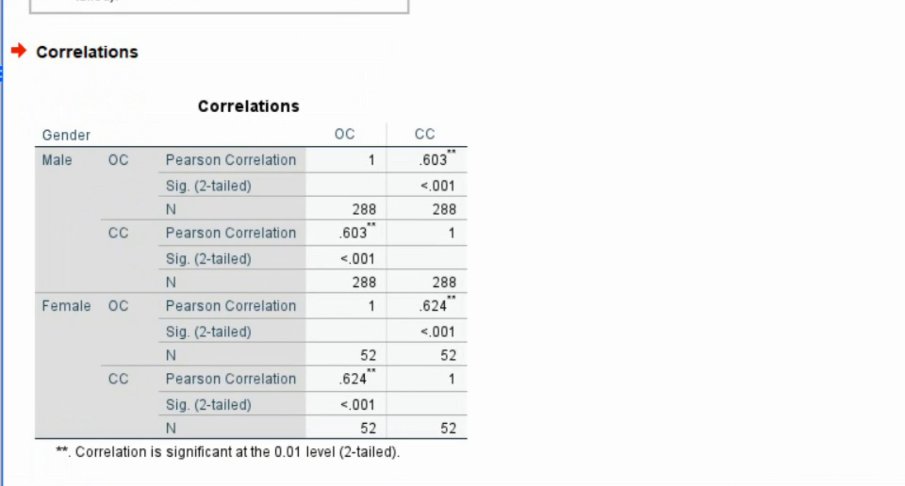
mouse_move(491, 296)
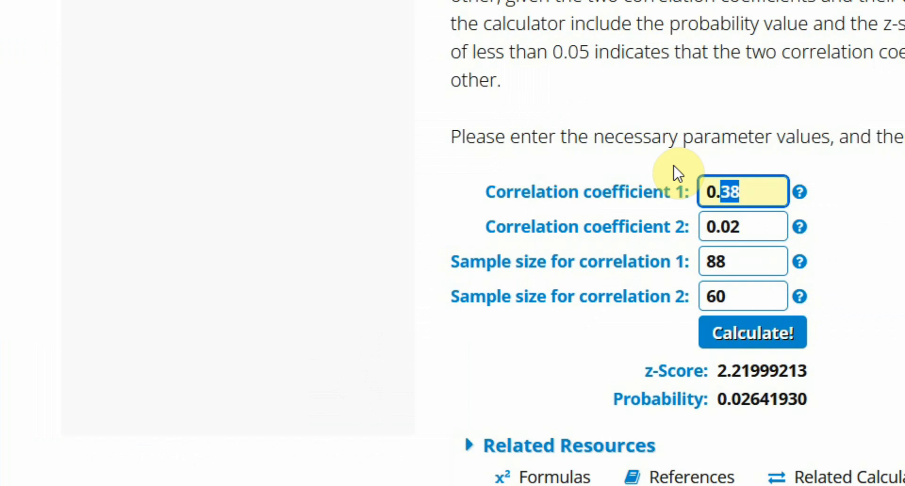
Enter 0.603 (N 288) and 0.624 (N 52) and calculate z = 0.218, p = 0.828.
text(0.603)
click(743, 227)
text(0.624)
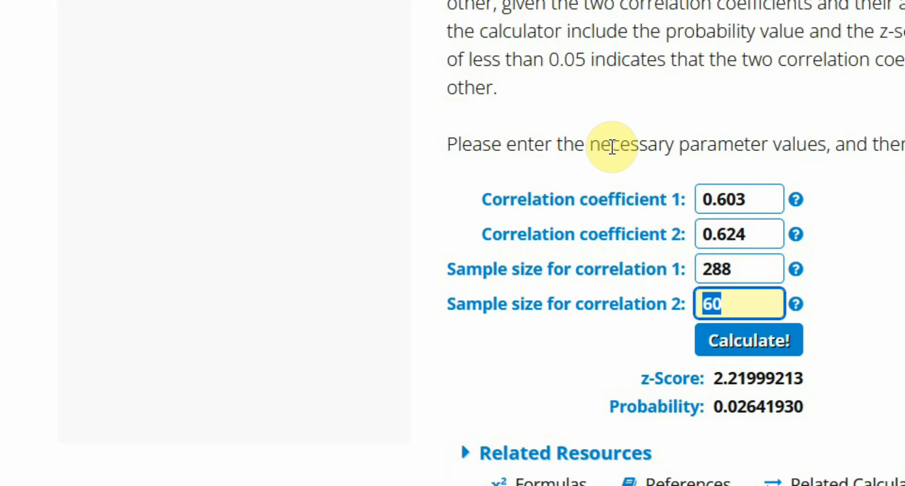
text(52)
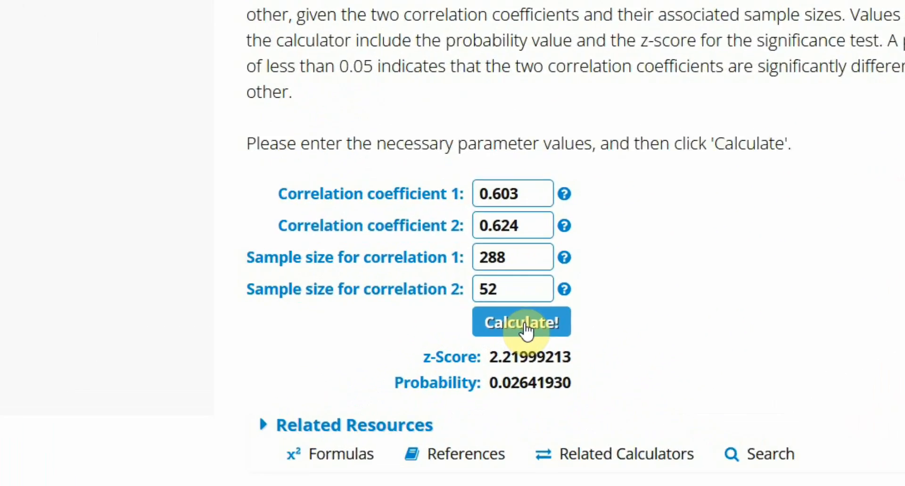
click(521, 322)
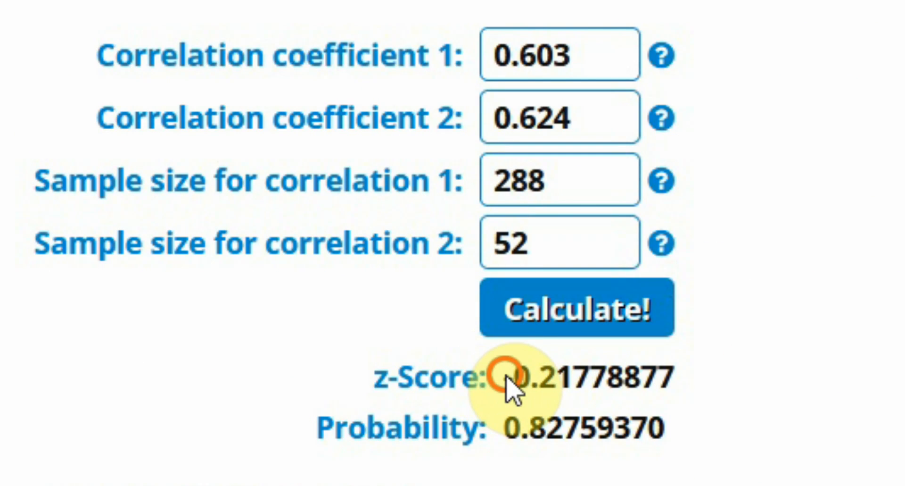